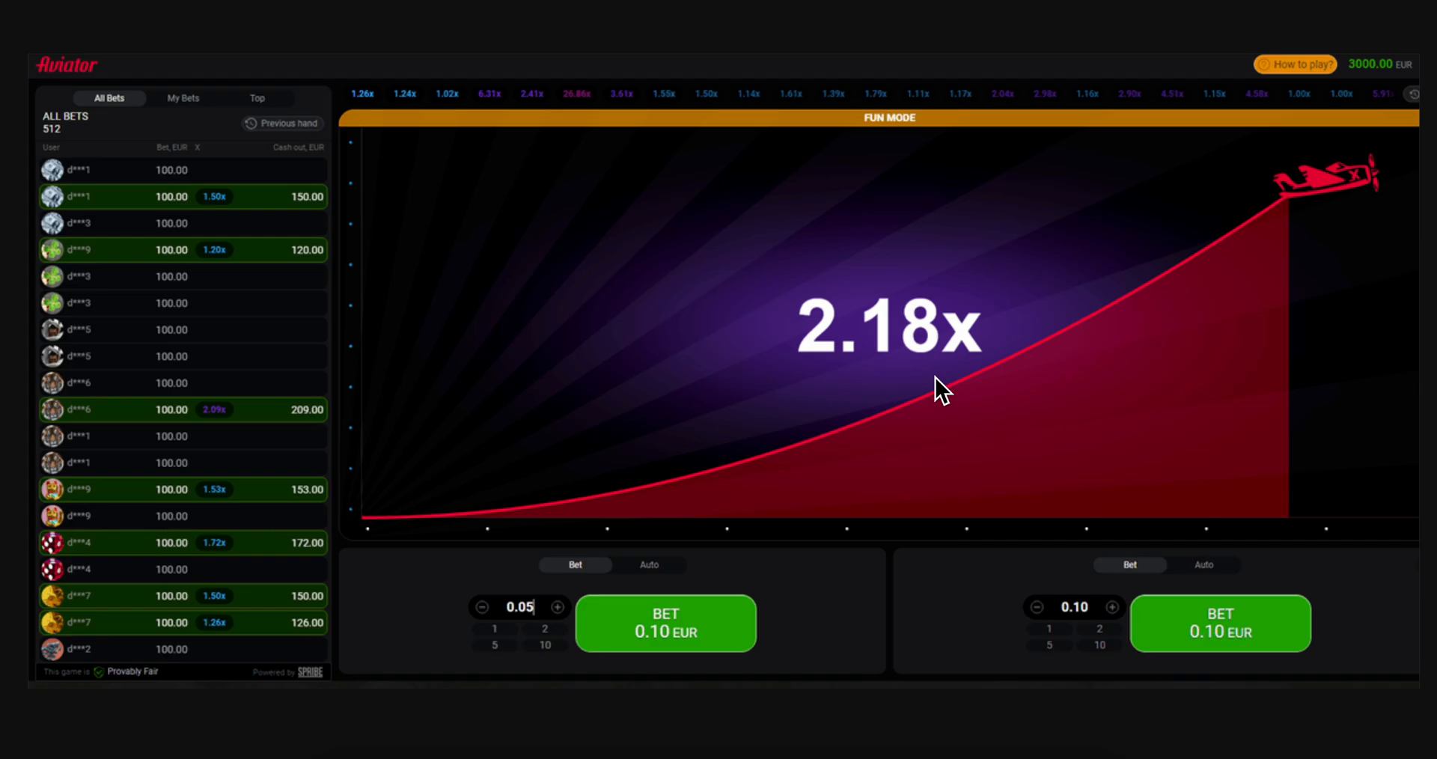
pyautogui.moveTo(587, 311)
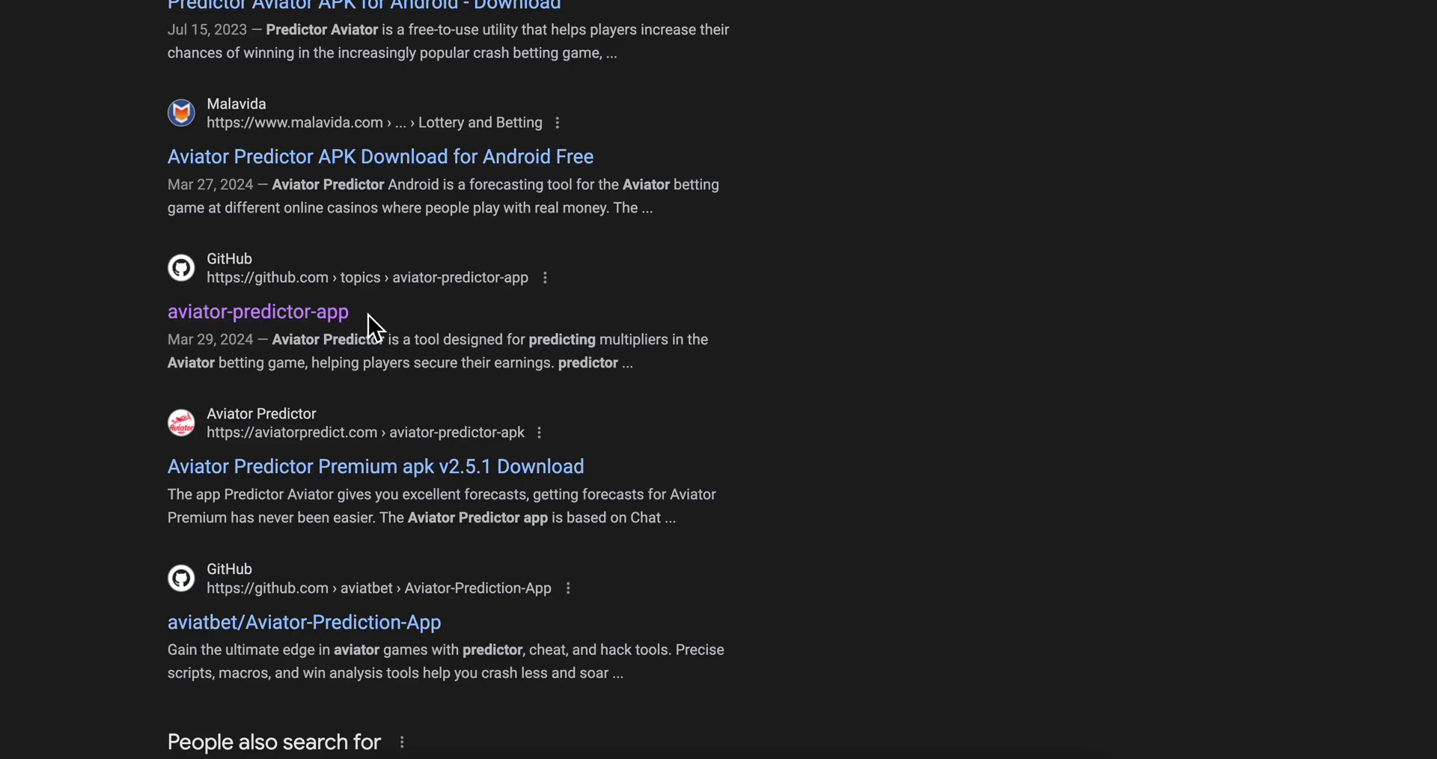
# Go from the Google result to the aviator-predictor-app topic page and reach the aviatbet repository
pyautogui.doubleClick(258, 311)
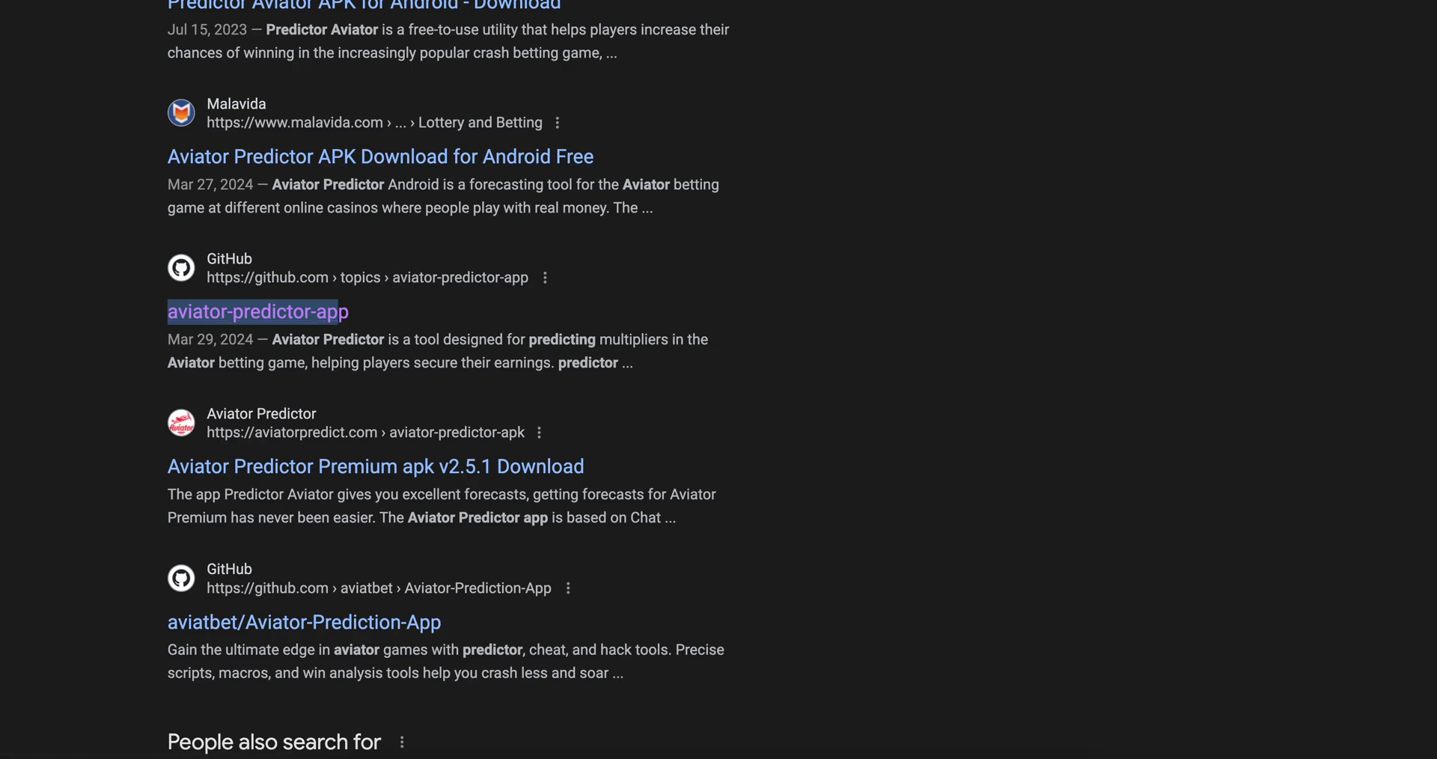
pyautogui.click(258, 311)
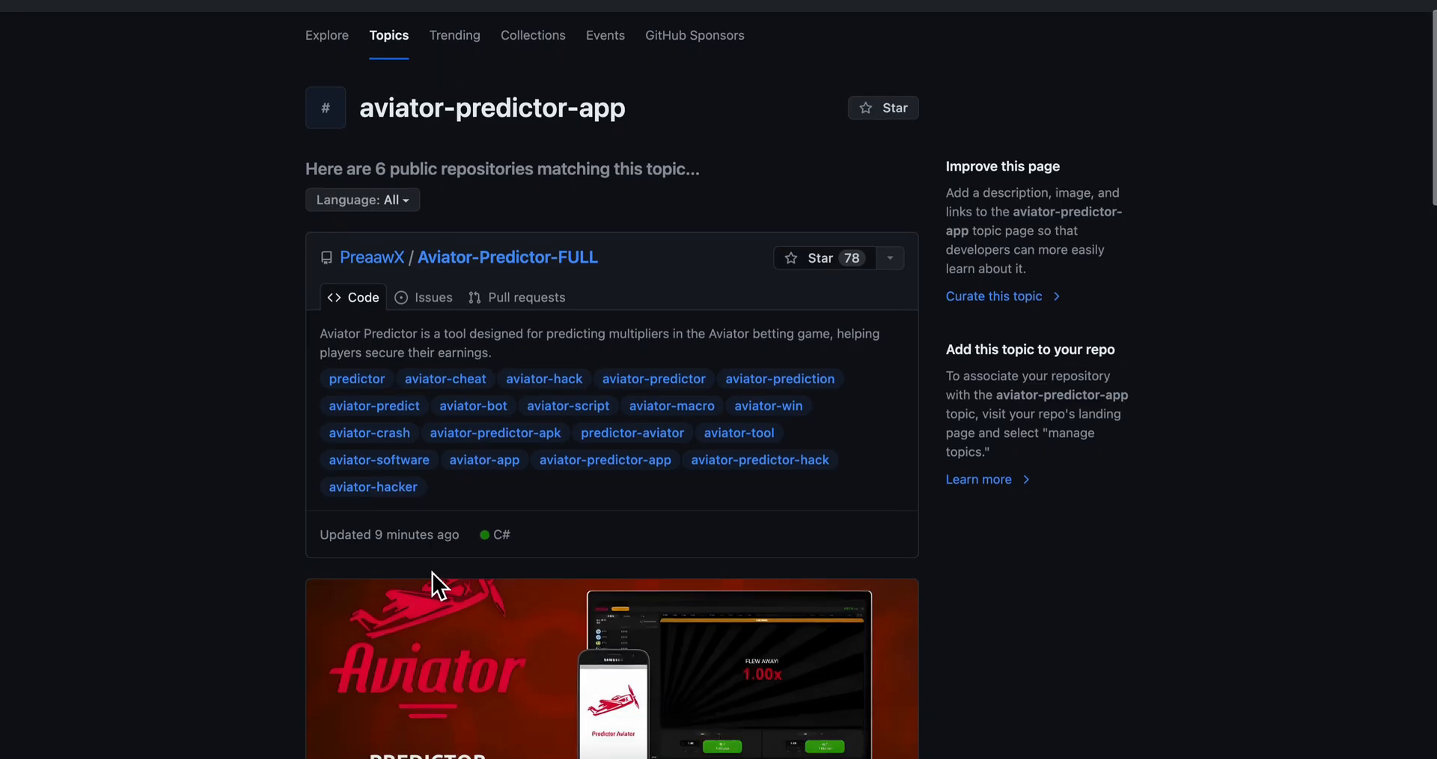
pyautogui.scroll(-3)
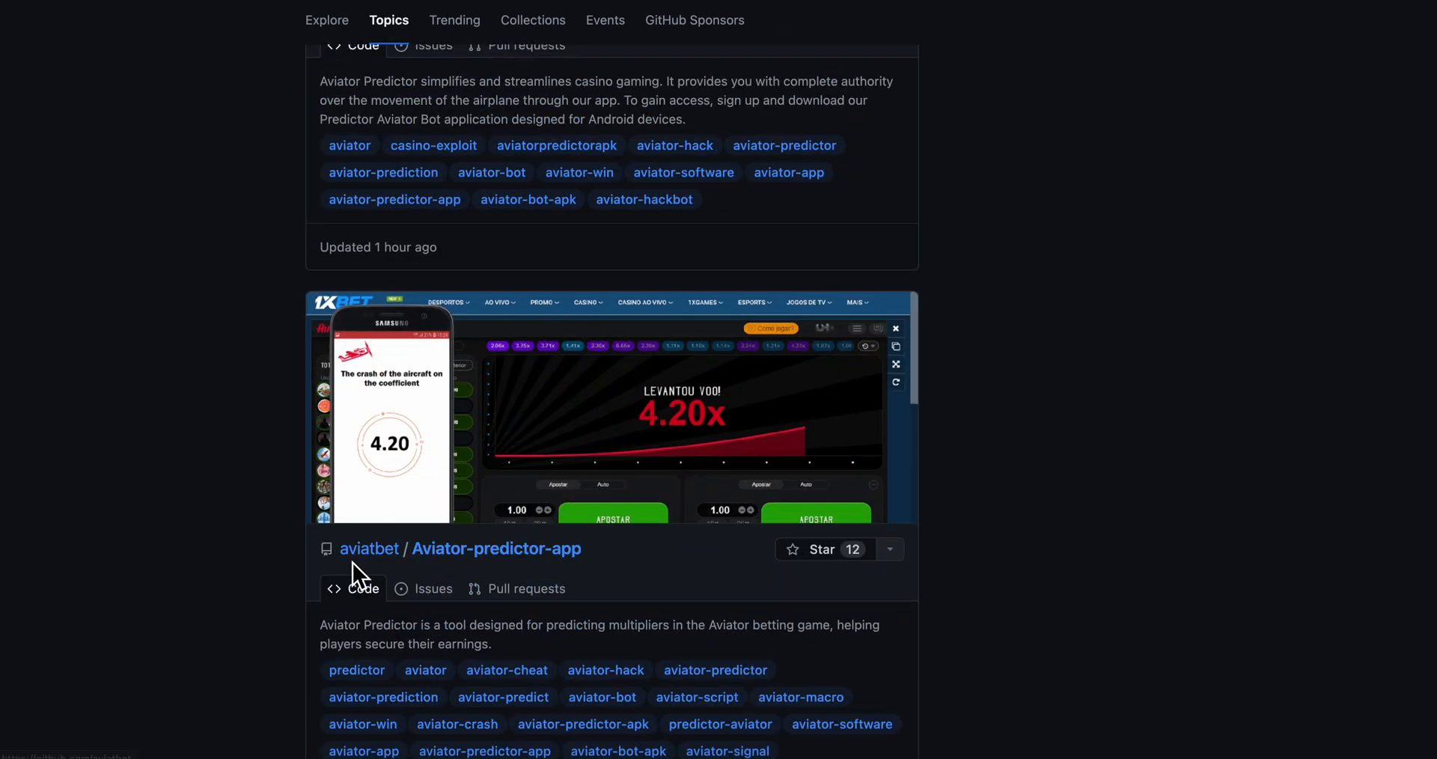
# Enter aviatbet/Aviator-predictor-app and scroll its README down to the Setup download and login steps
pyautogui.click(497, 548)
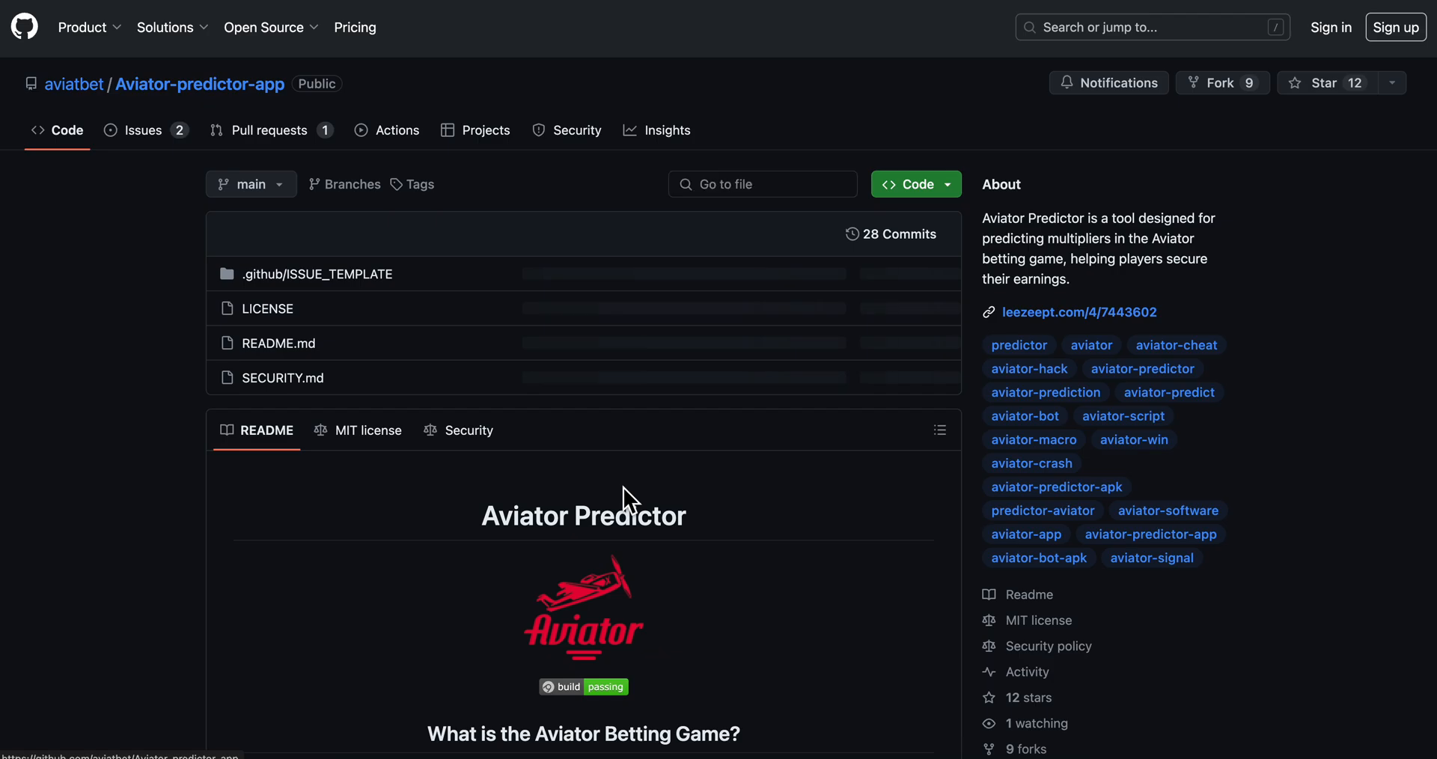
pyautogui.scroll(-3)
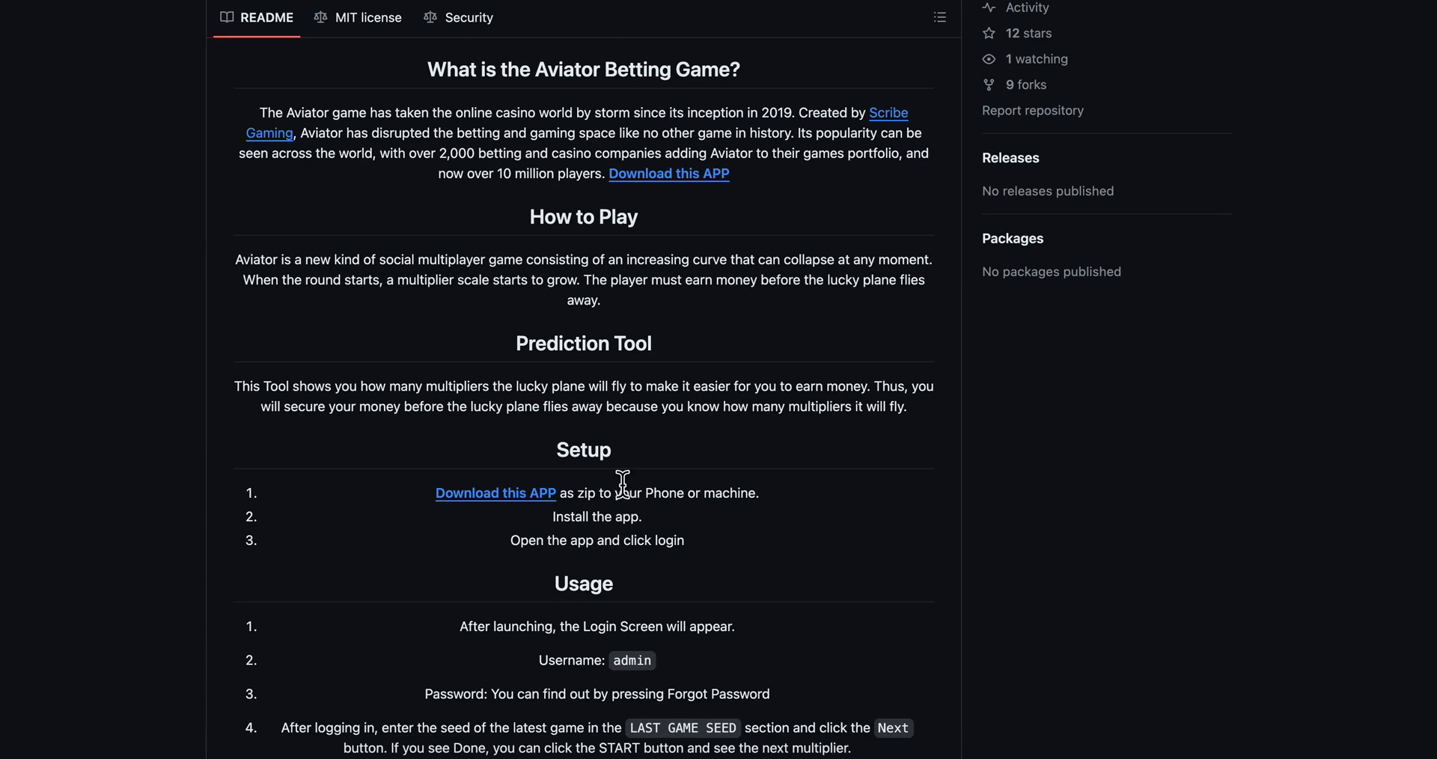
pyautogui.scroll(-3)
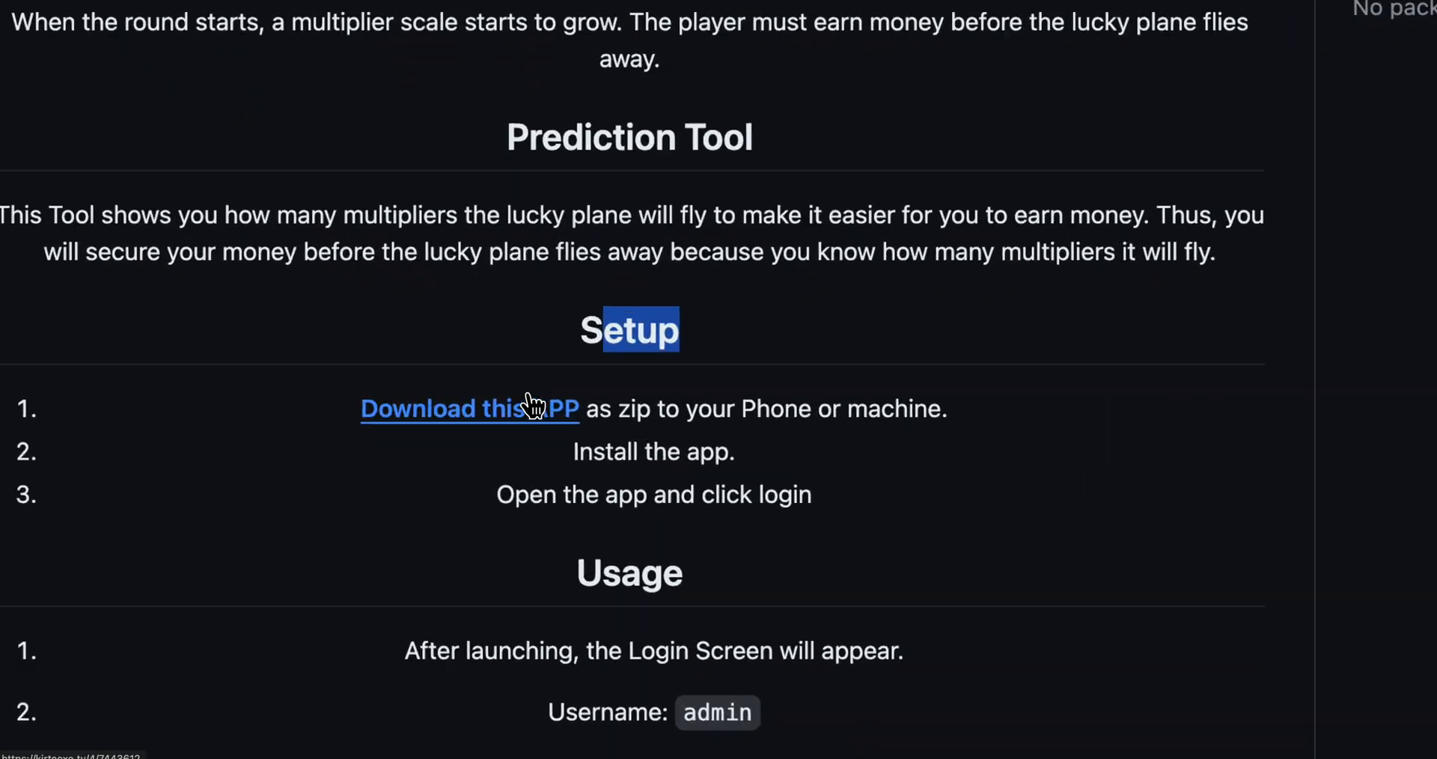
pyautogui.scroll(-3)
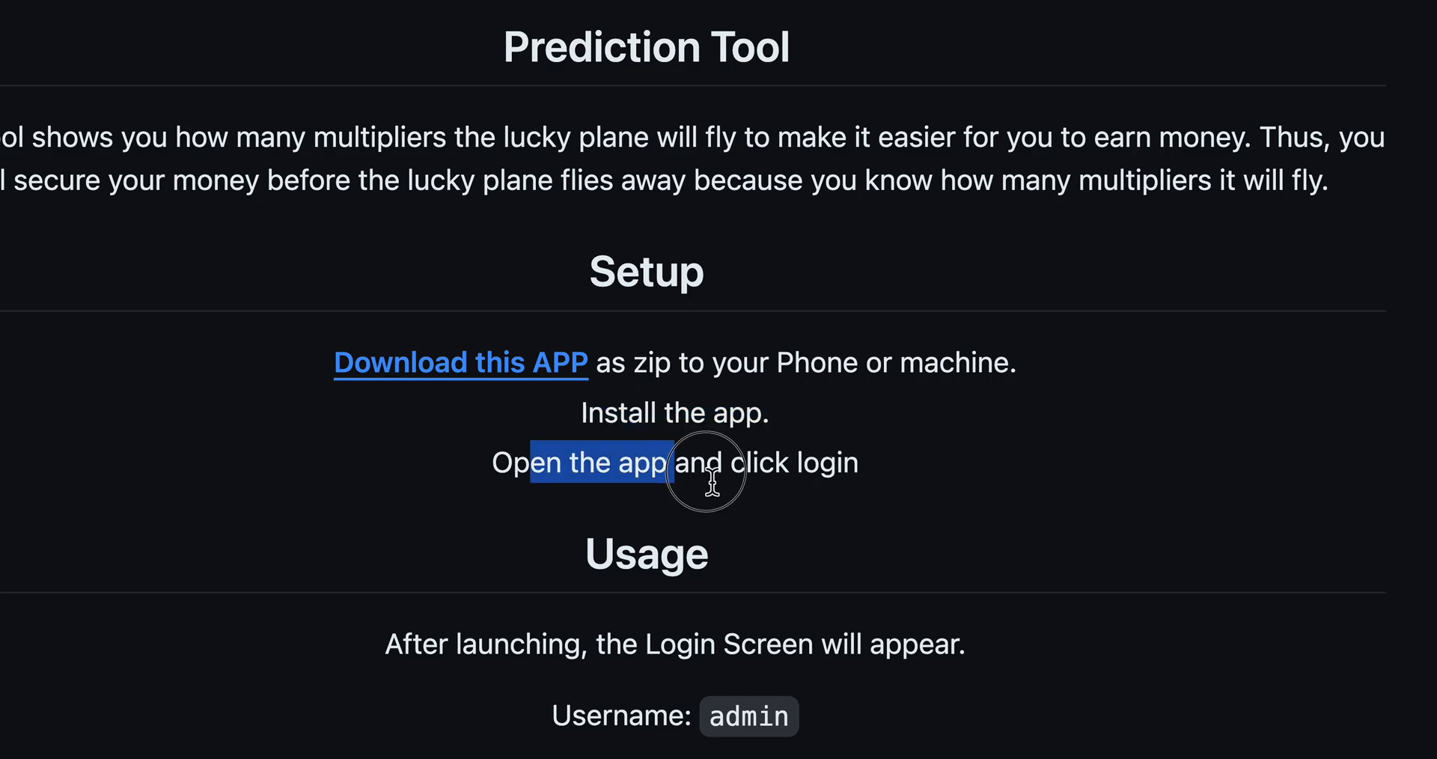
pyautogui.scroll(-3)
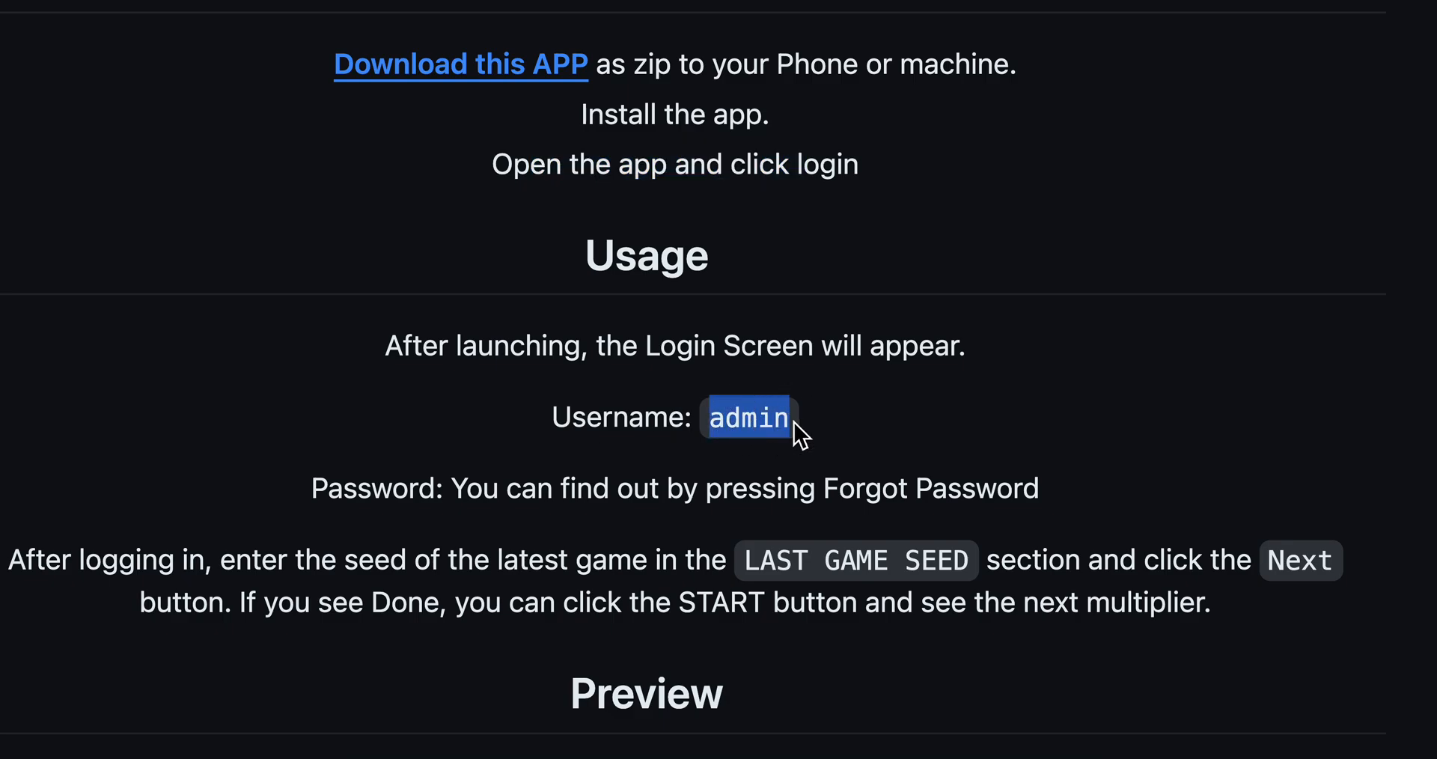
pyautogui.moveTo(955, 478)
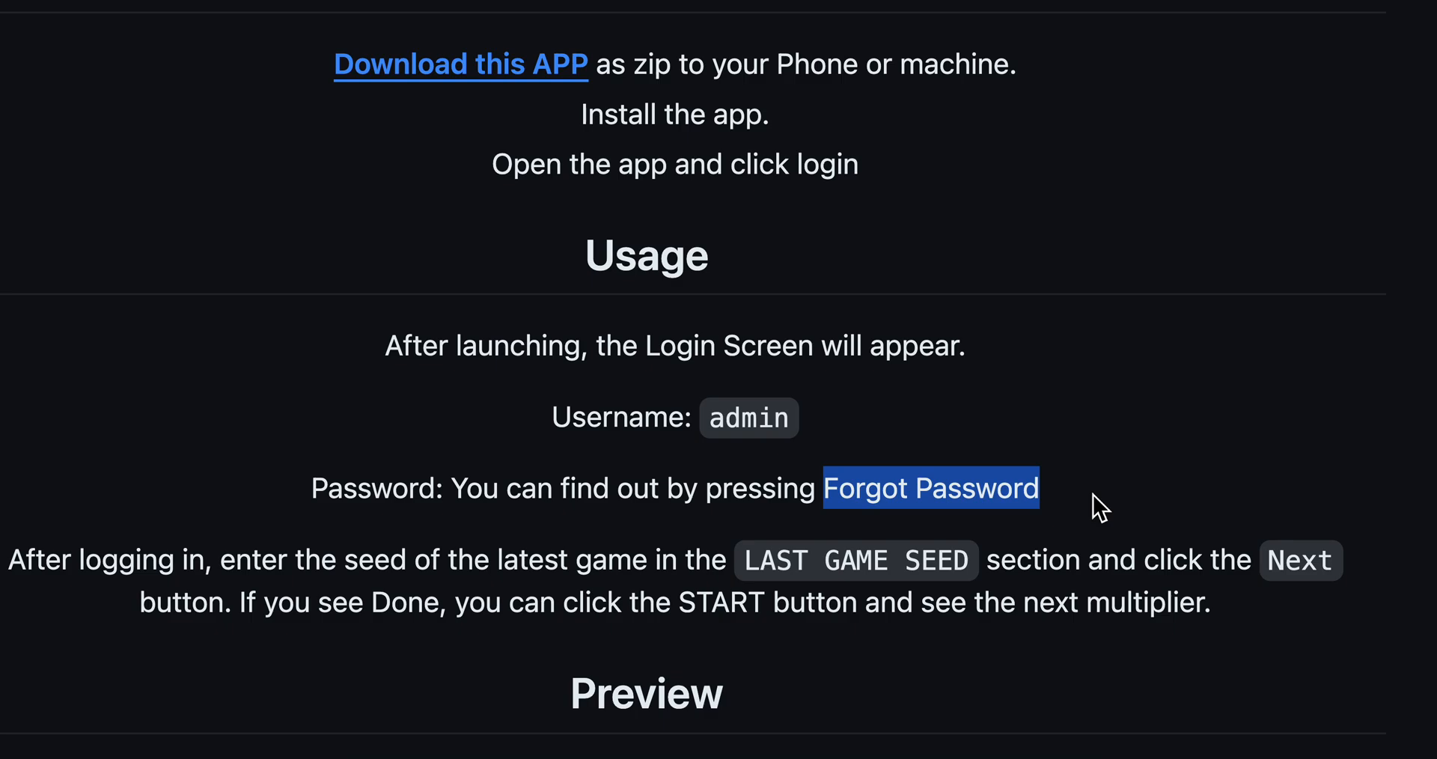
pyautogui.scroll(-3)
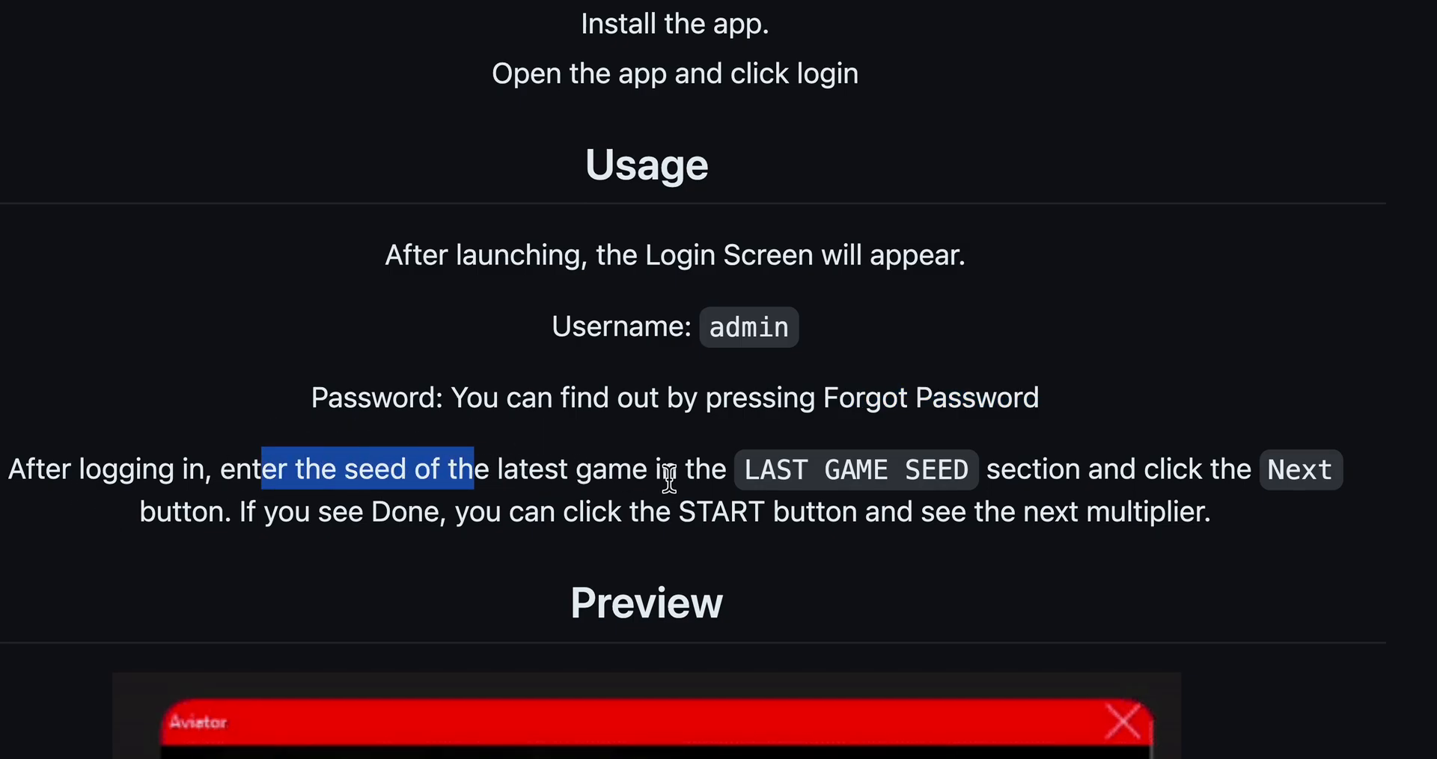
pyautogui.moveTo(670, 477); pyautogui.dragTo(1205, 476)
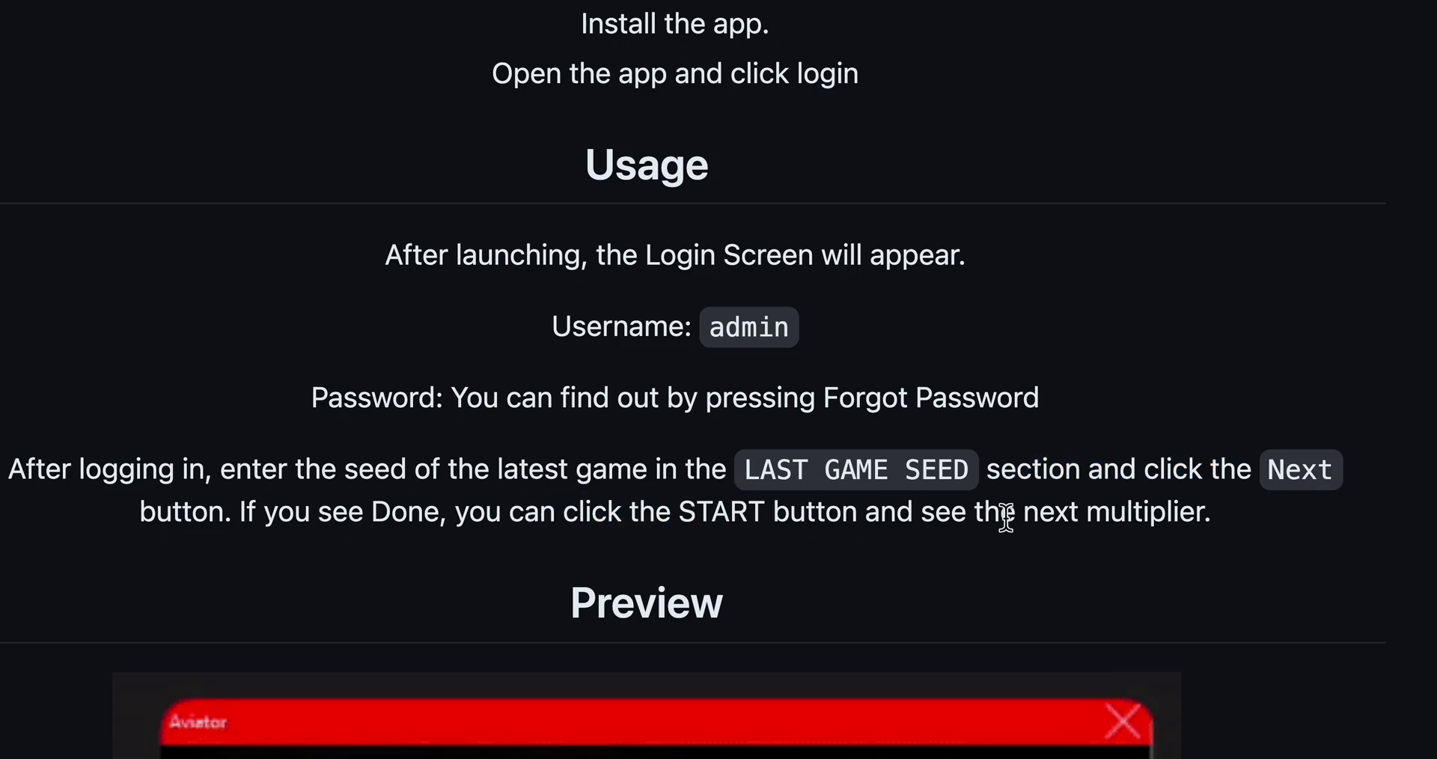
pyautogui.scroll(-3)
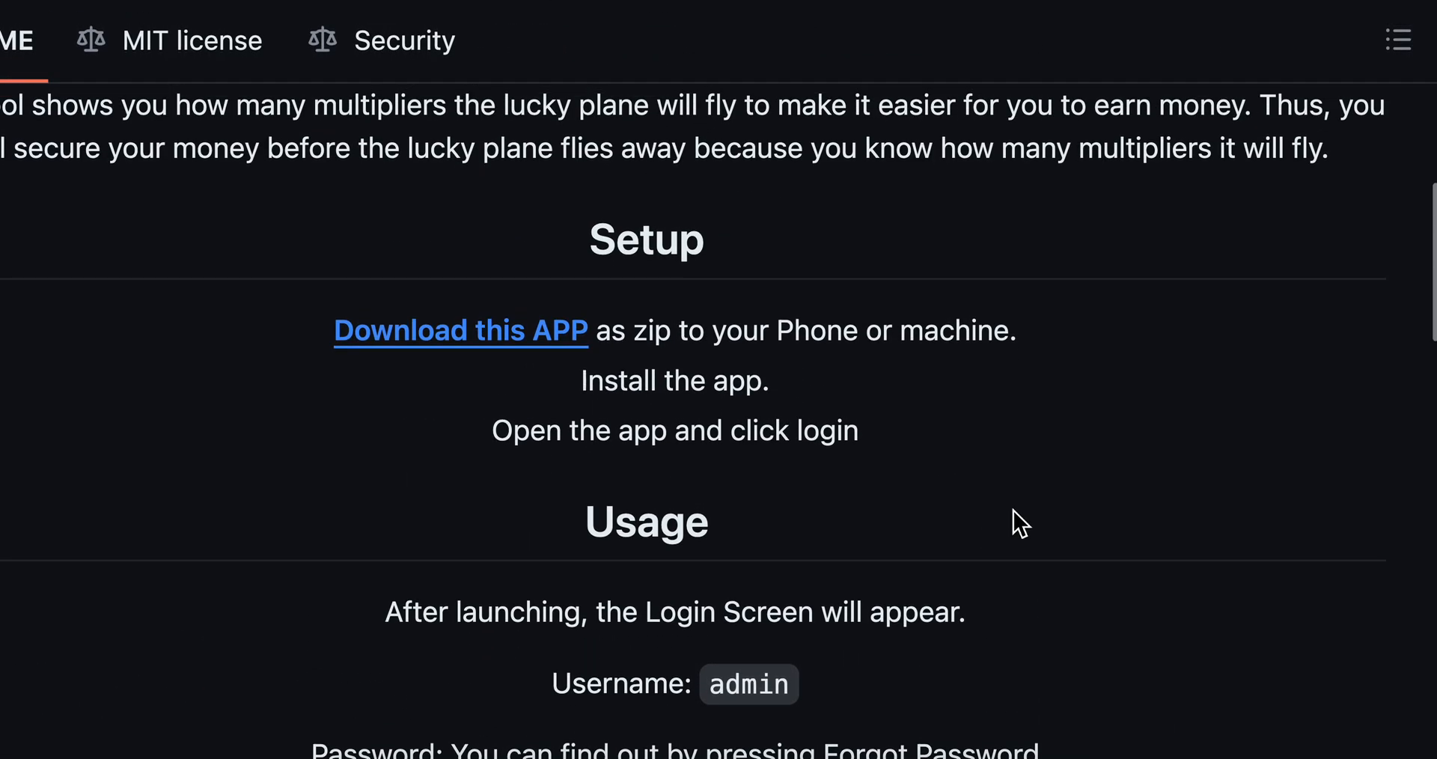
pyautogui.moveTo(1224, 328)
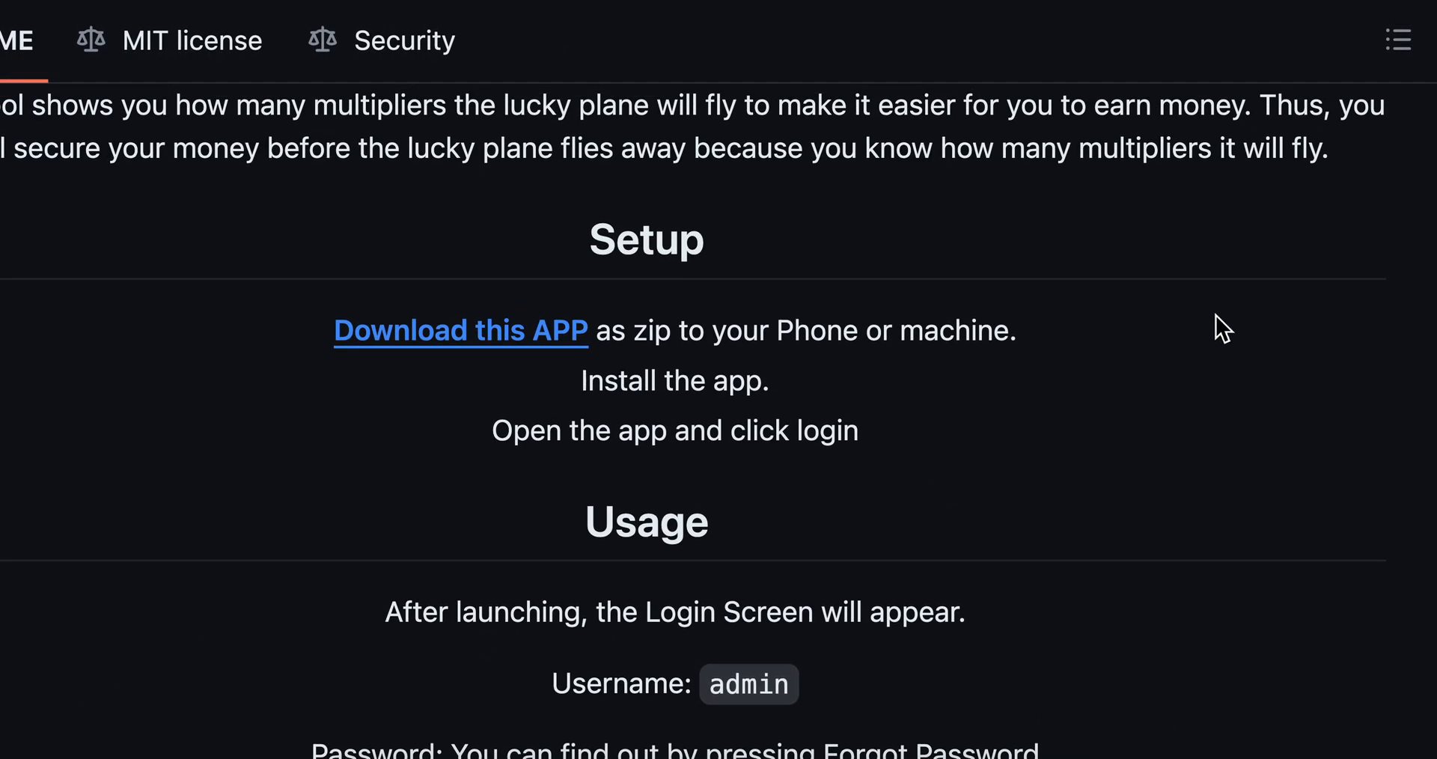